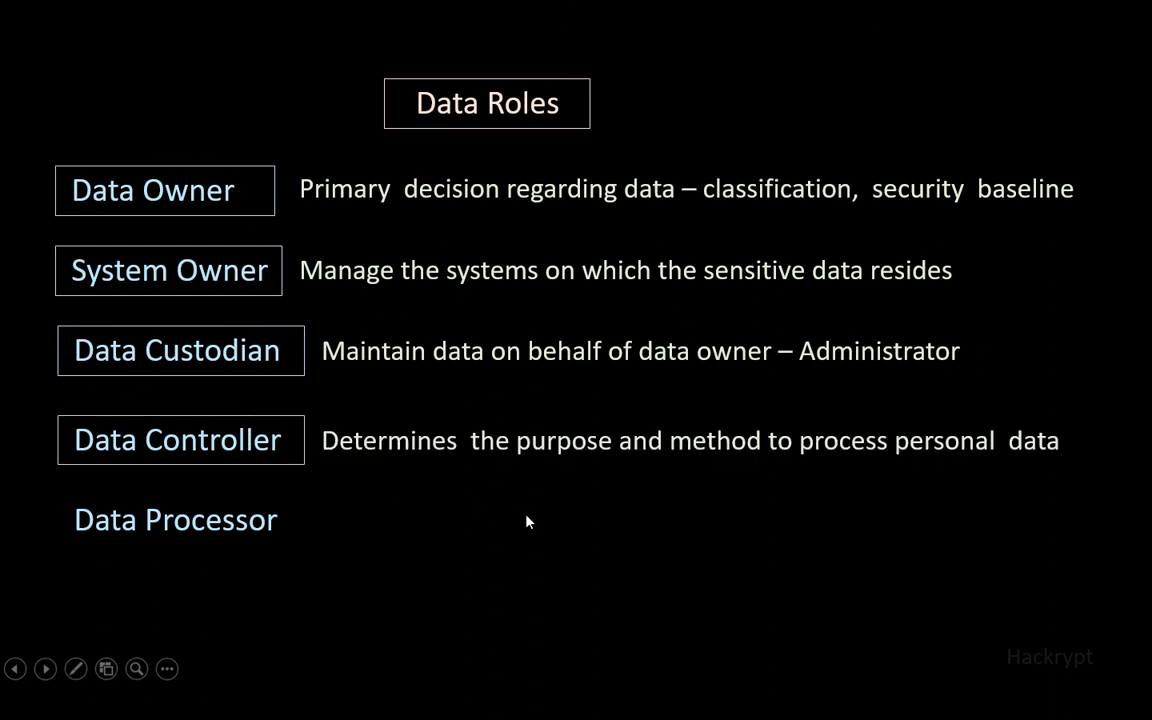
mouse_move(792, 456)
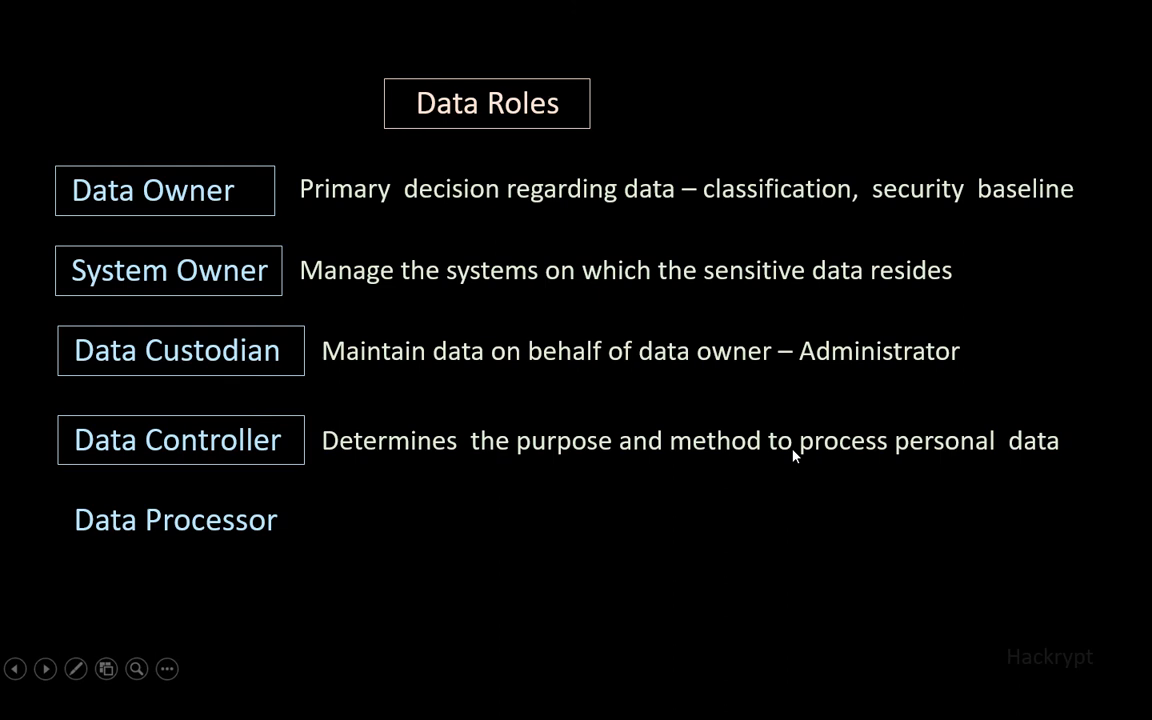